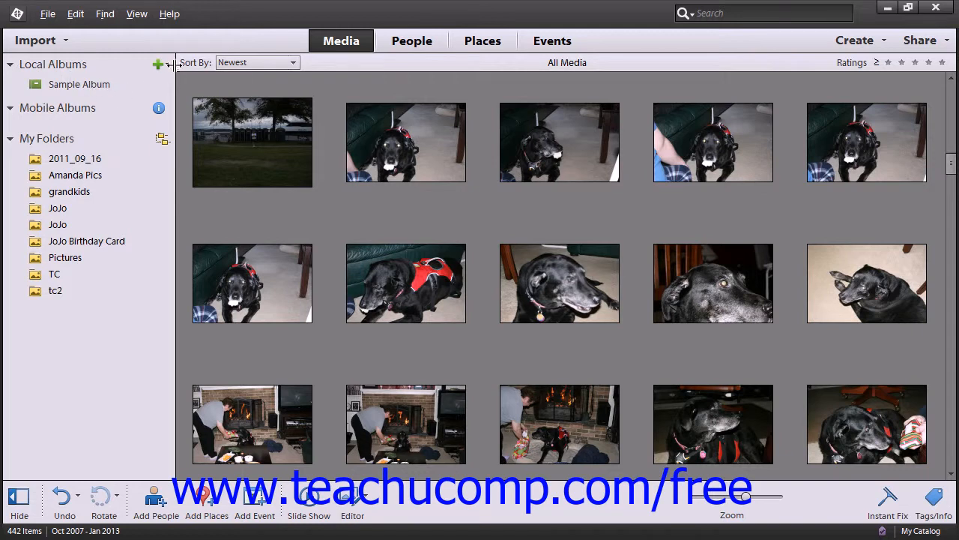
mouse_move(159, 64)
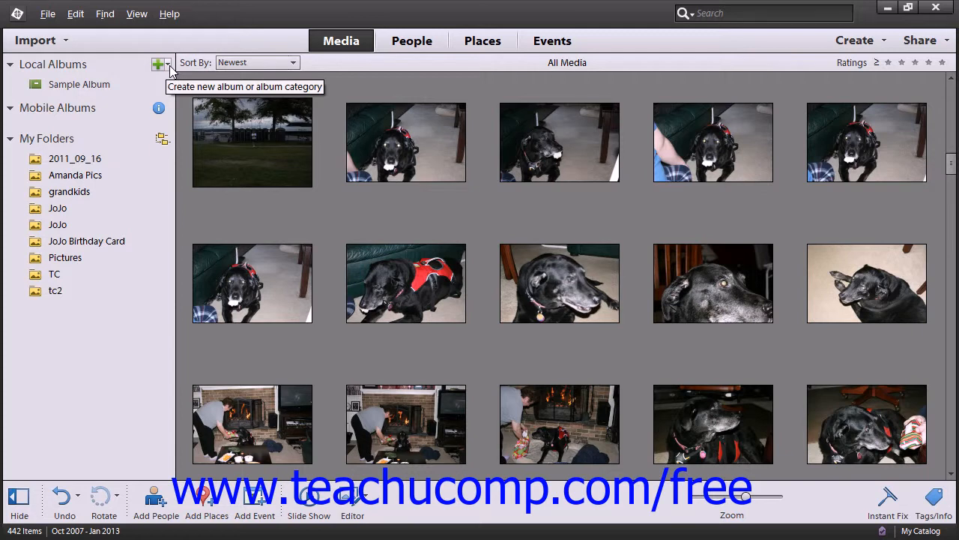
Show the album-creation choices from the green plus beside Local Albums.
left_click(159, 63)
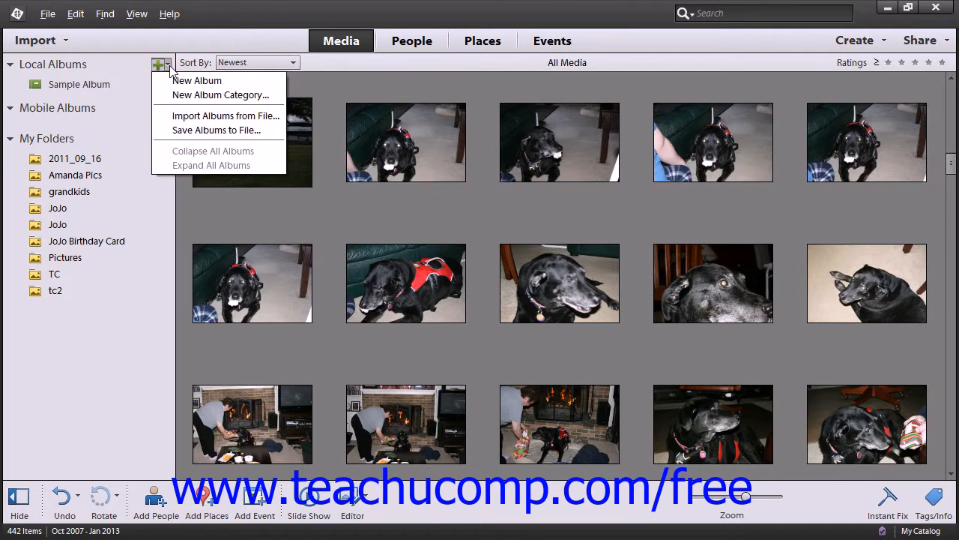
mouse_move(197, 81)
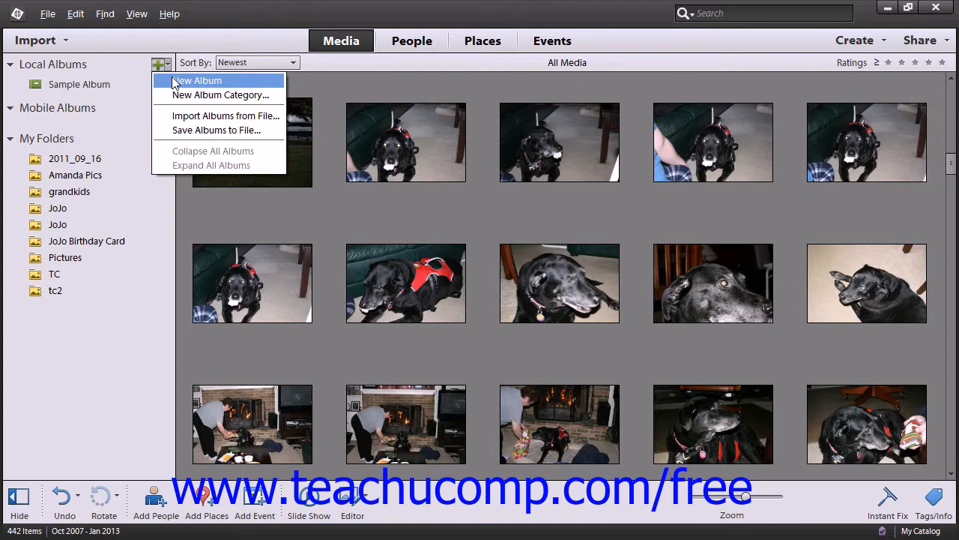
Start a New Album named 'Amanda' with category None (Top Level).
left_click(197, 81)
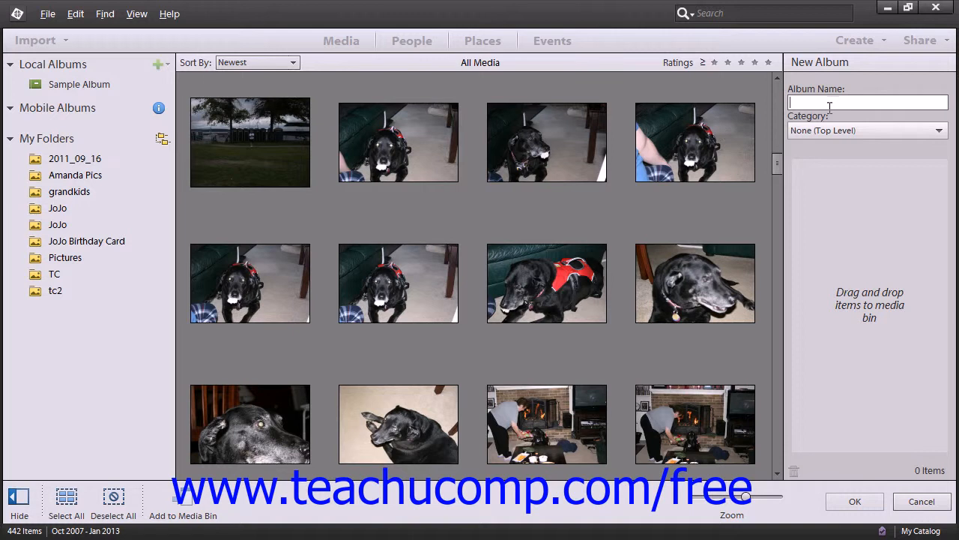
type("Am")
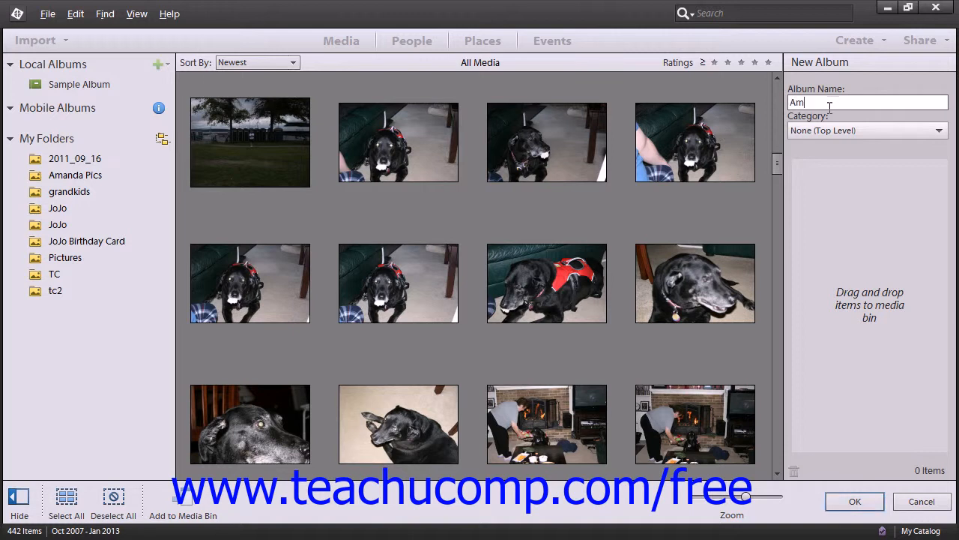
type("anda")
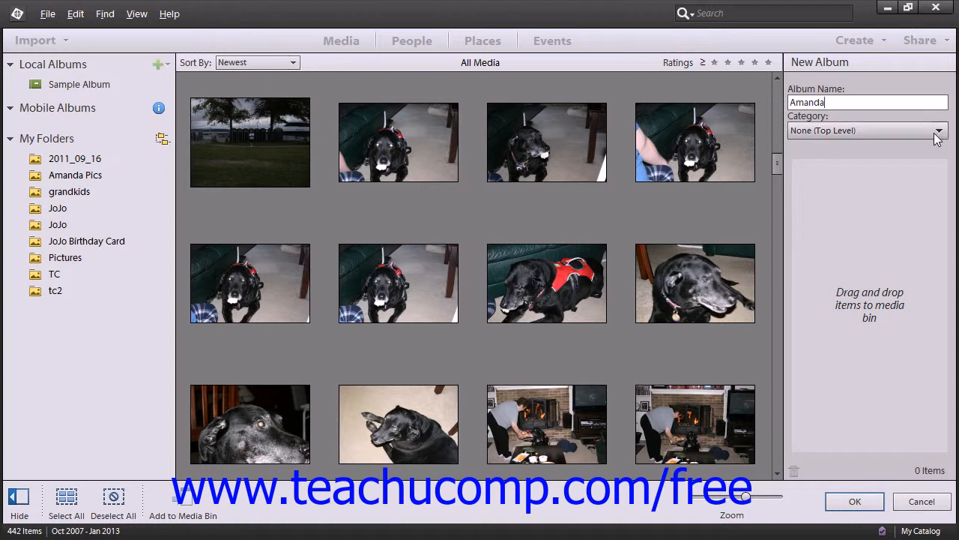
left_click(939, 130)
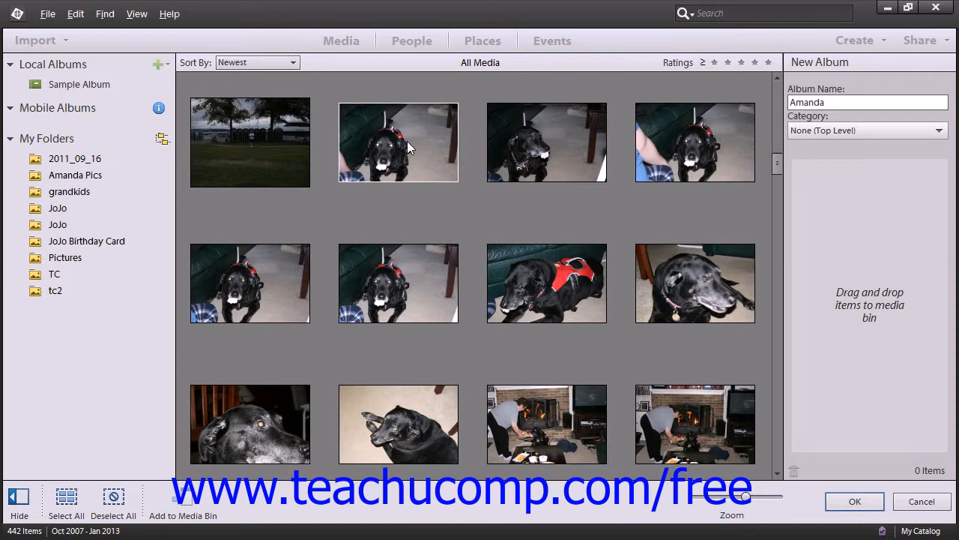
Add the dog photos to the media bin and save the Amanda album to Local Albums.
left_click(398, 142)
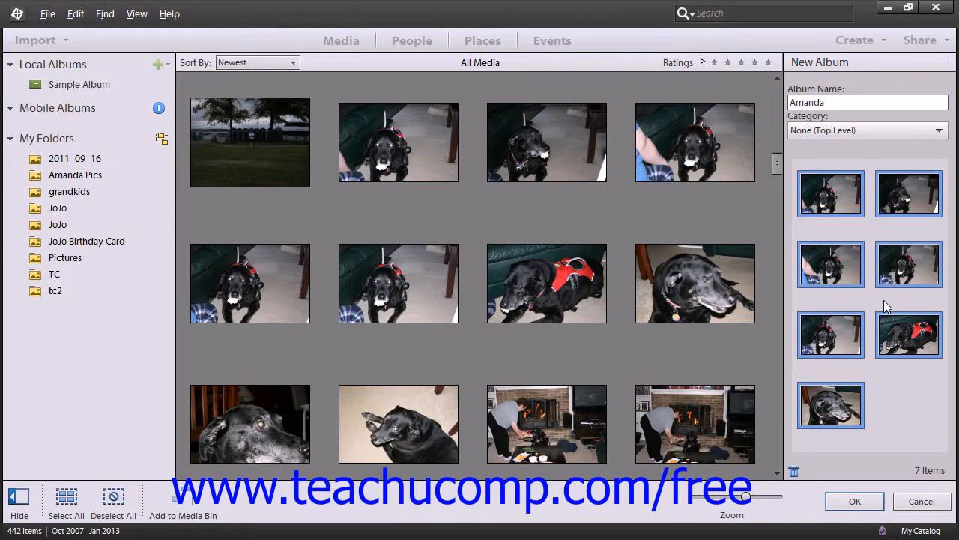
mouse_move(905, 399)
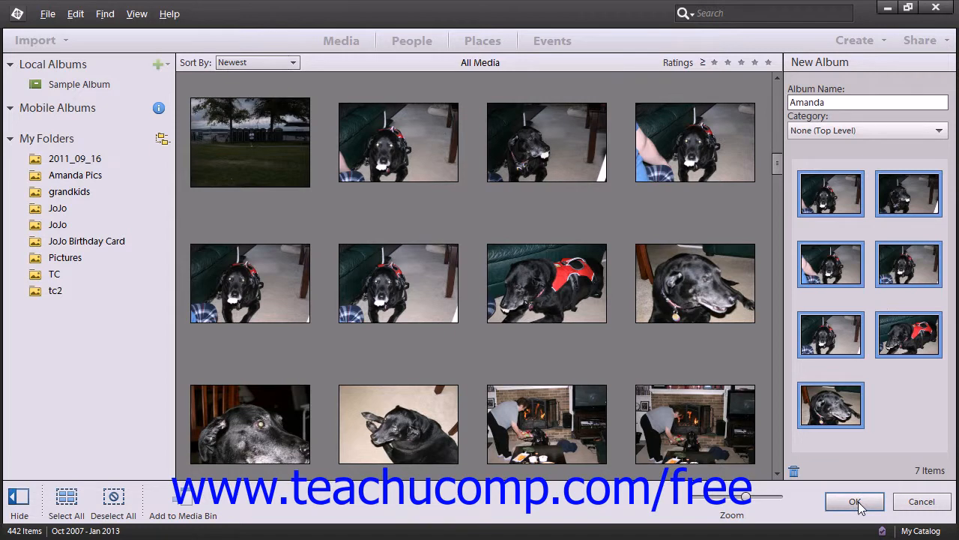
left_click(855, 501)
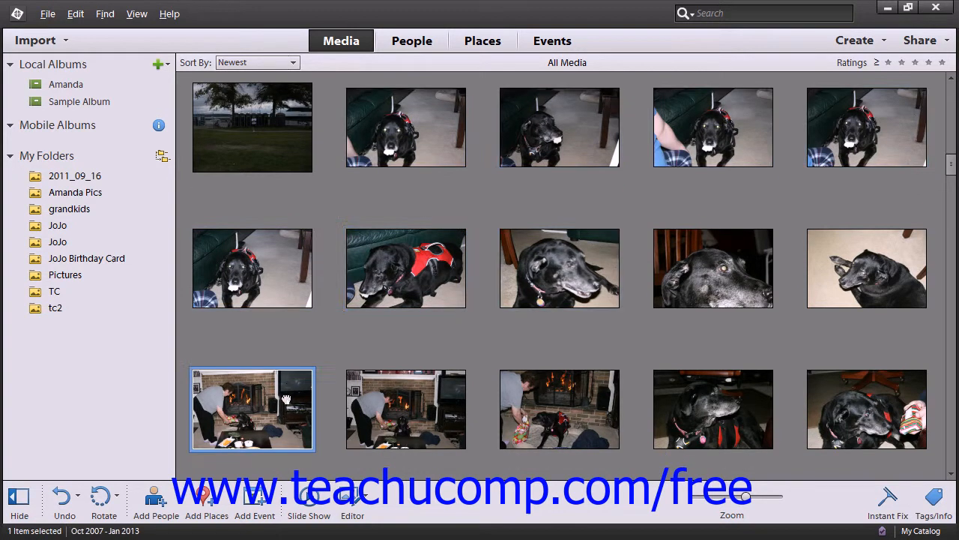
mouse_move(281, 404)
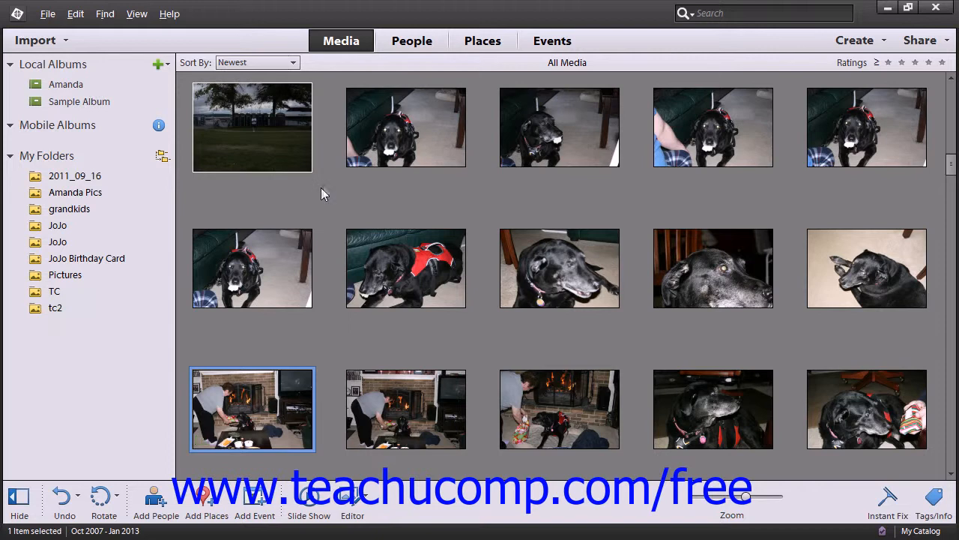
mouse_move(321, 187)
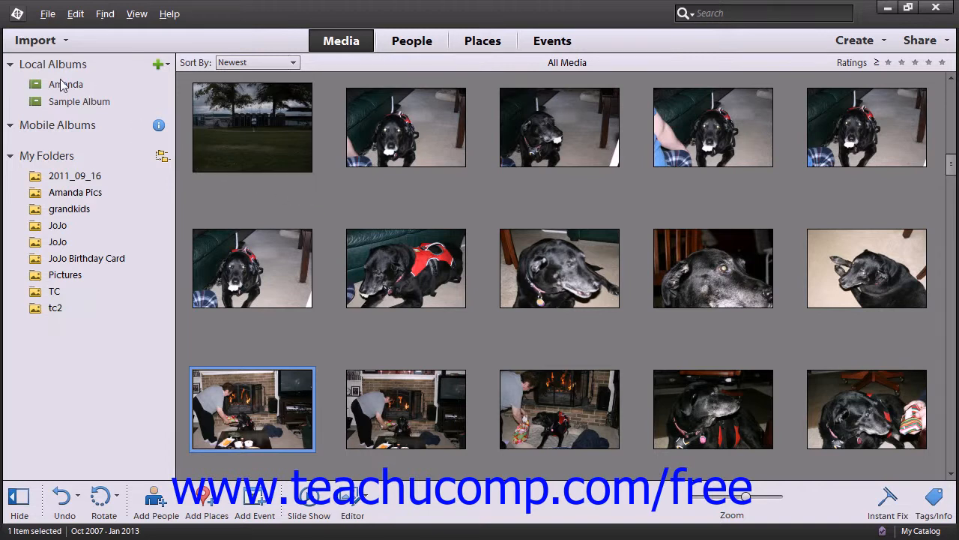
left_click(66, 83)
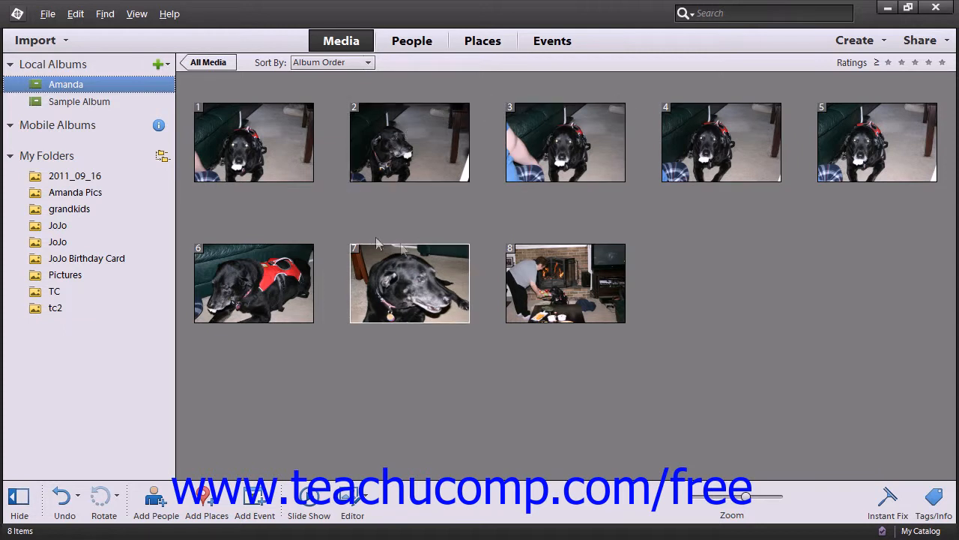
mouse_move(426, 249)
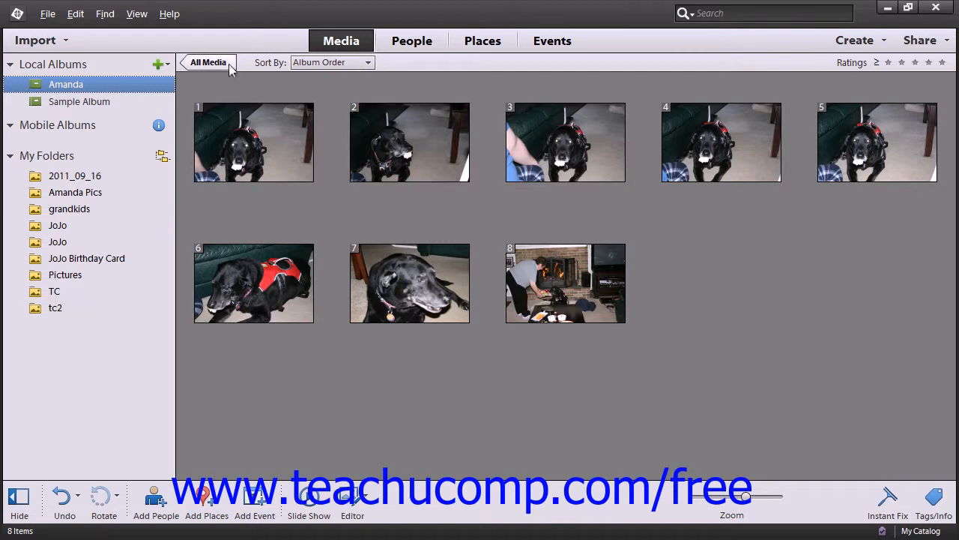
left_click(207, 63)
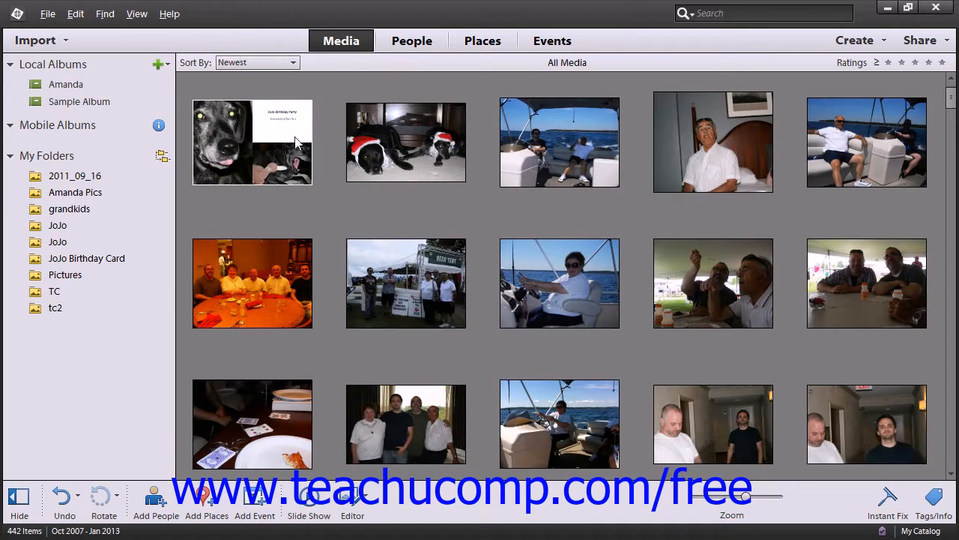
mouse_move(321, 171)
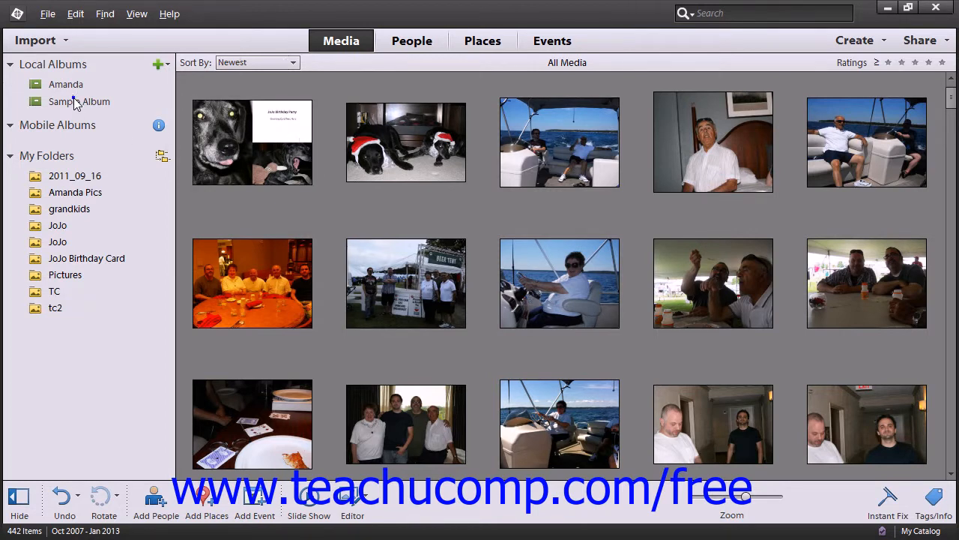
Delete Sample Album and confirm, leaving only Amanda under Local Albums.
right_click(78, 102)
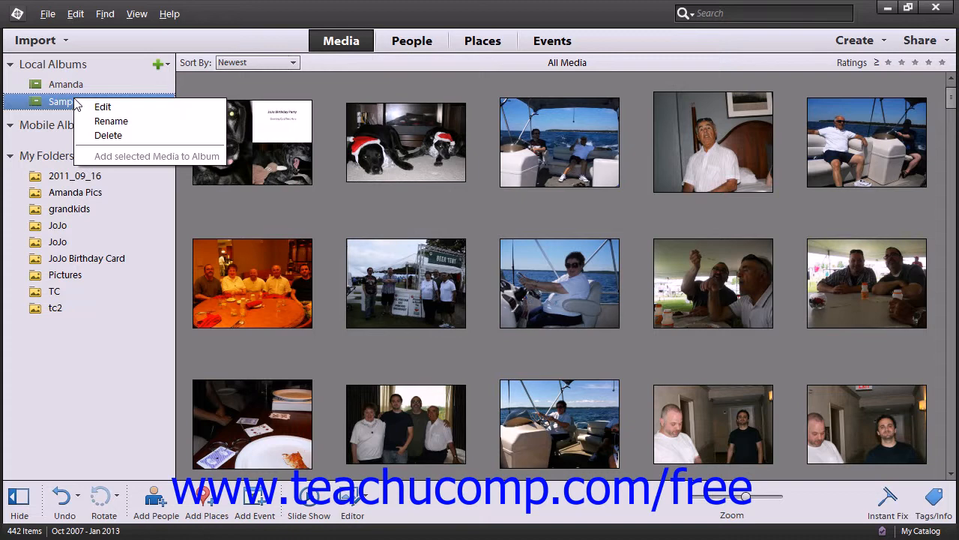
mouse_move(107, 135)
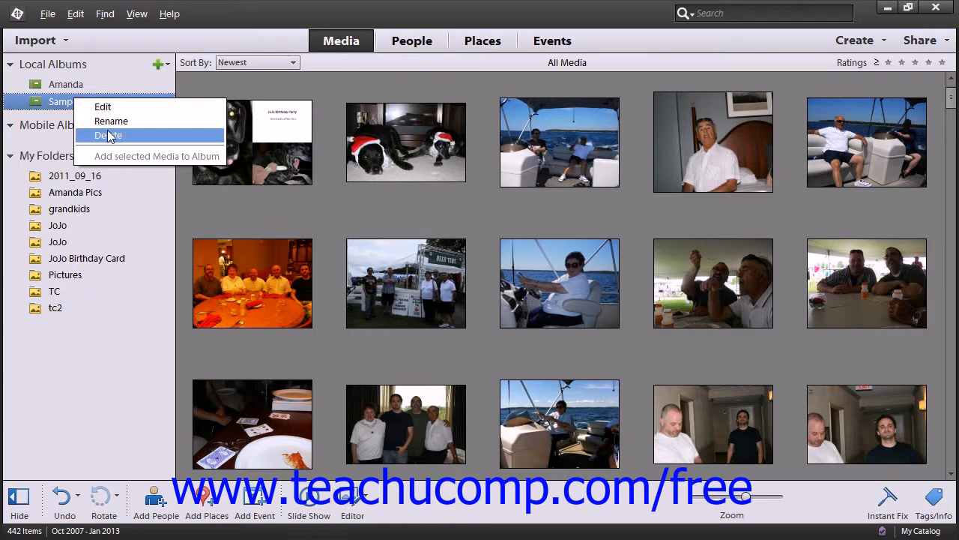
left_click(108, 135)
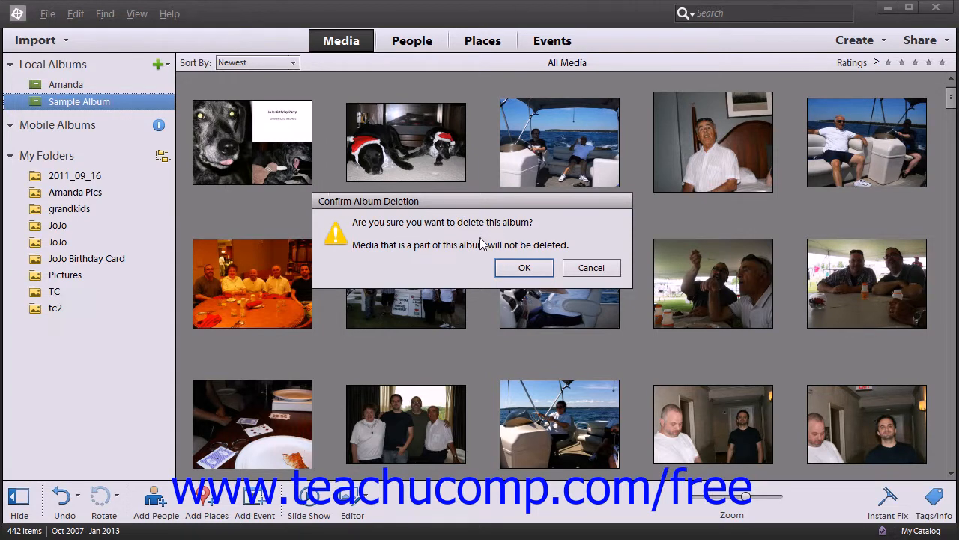
mouse_move(525, 267)
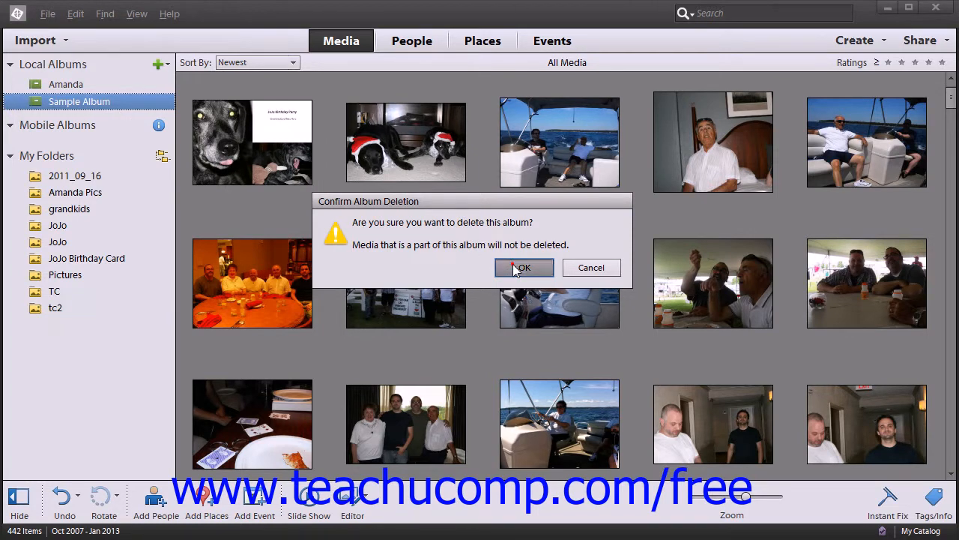
left_click(523, 267)
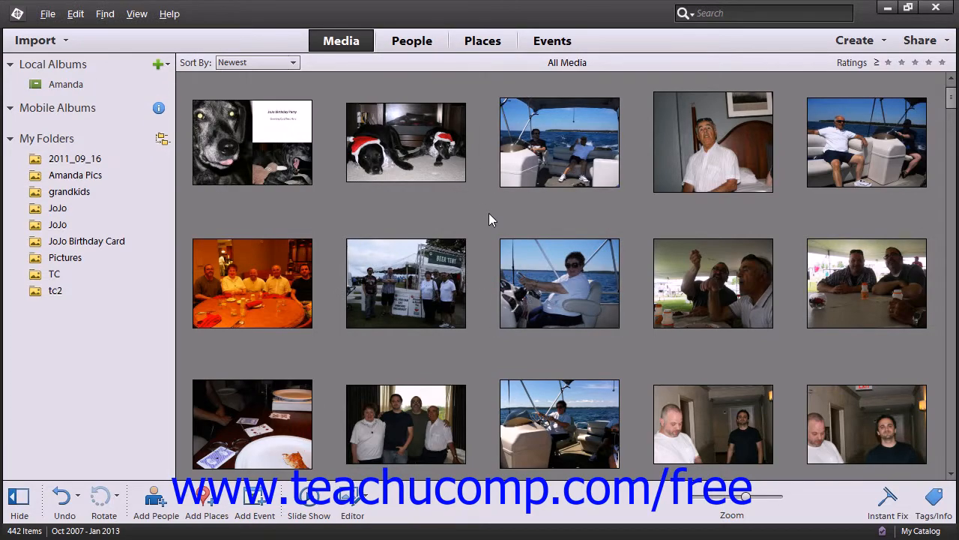